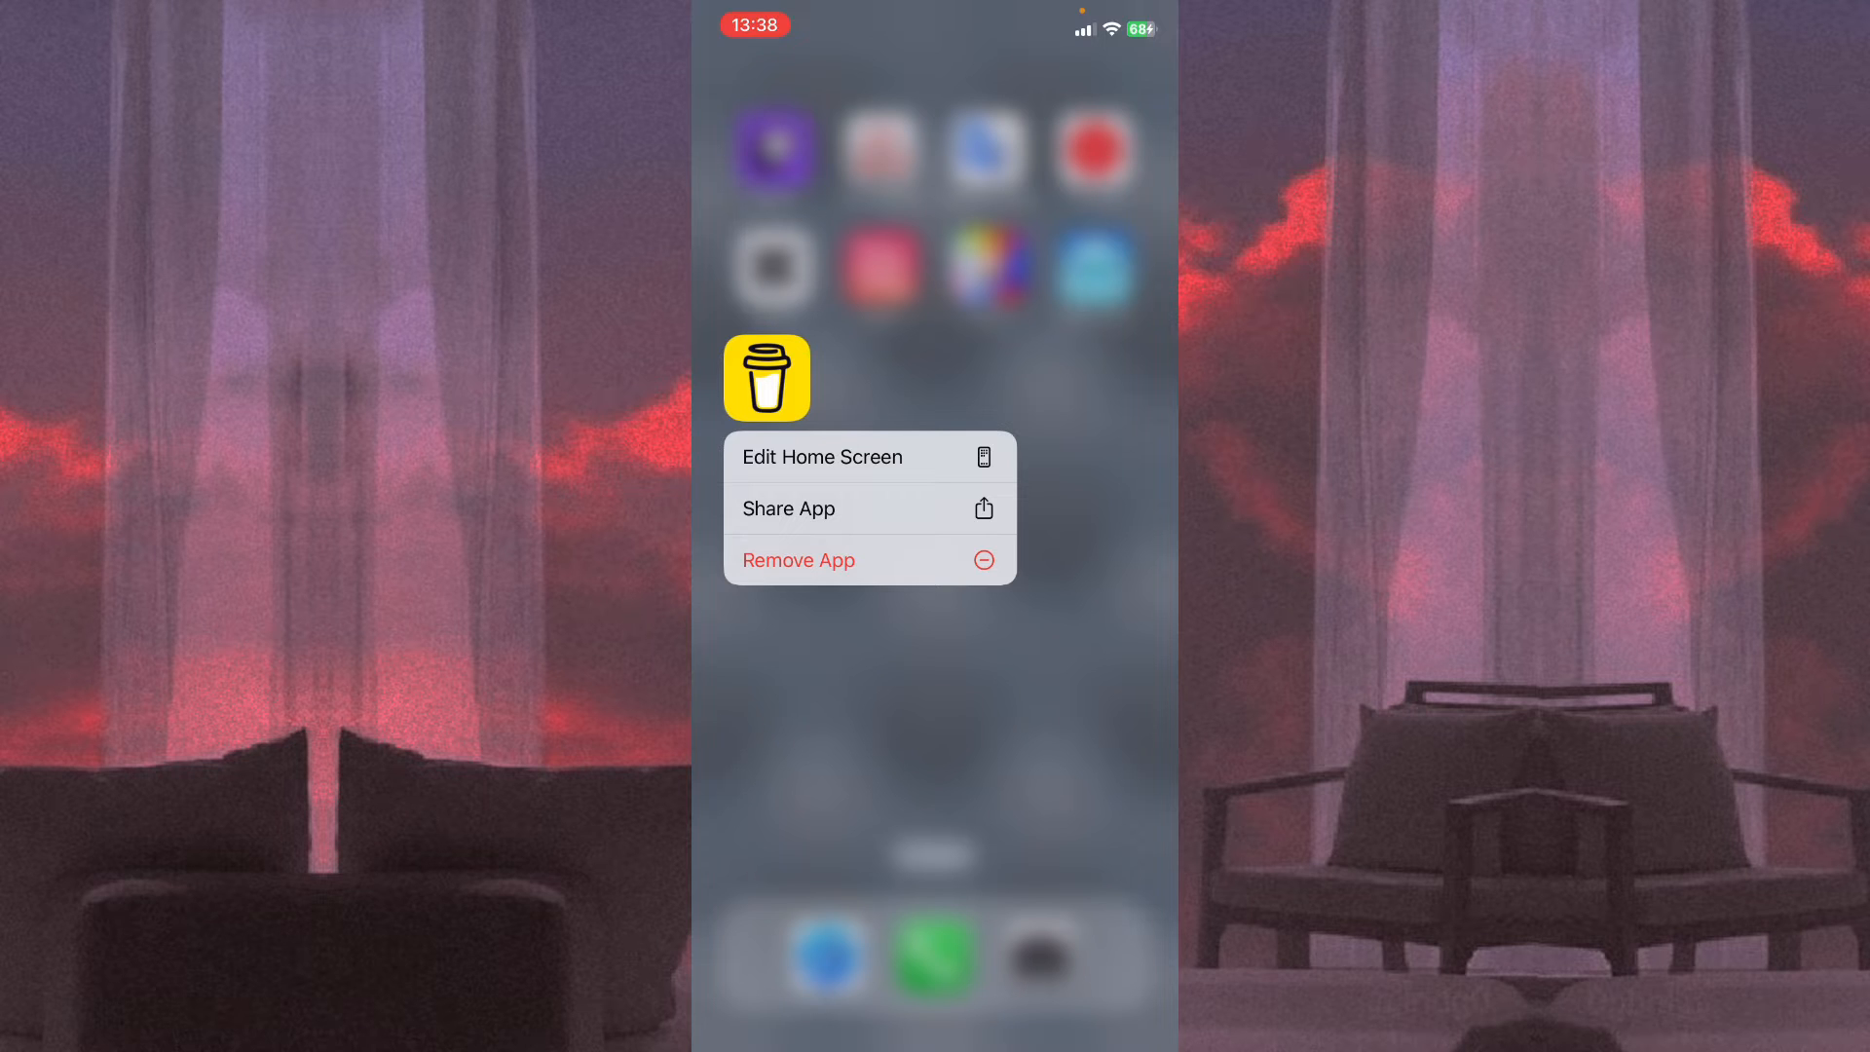
Enter home screen edit mode from the Buy Me a Coffee long-press menu.
left_click(822, 455)
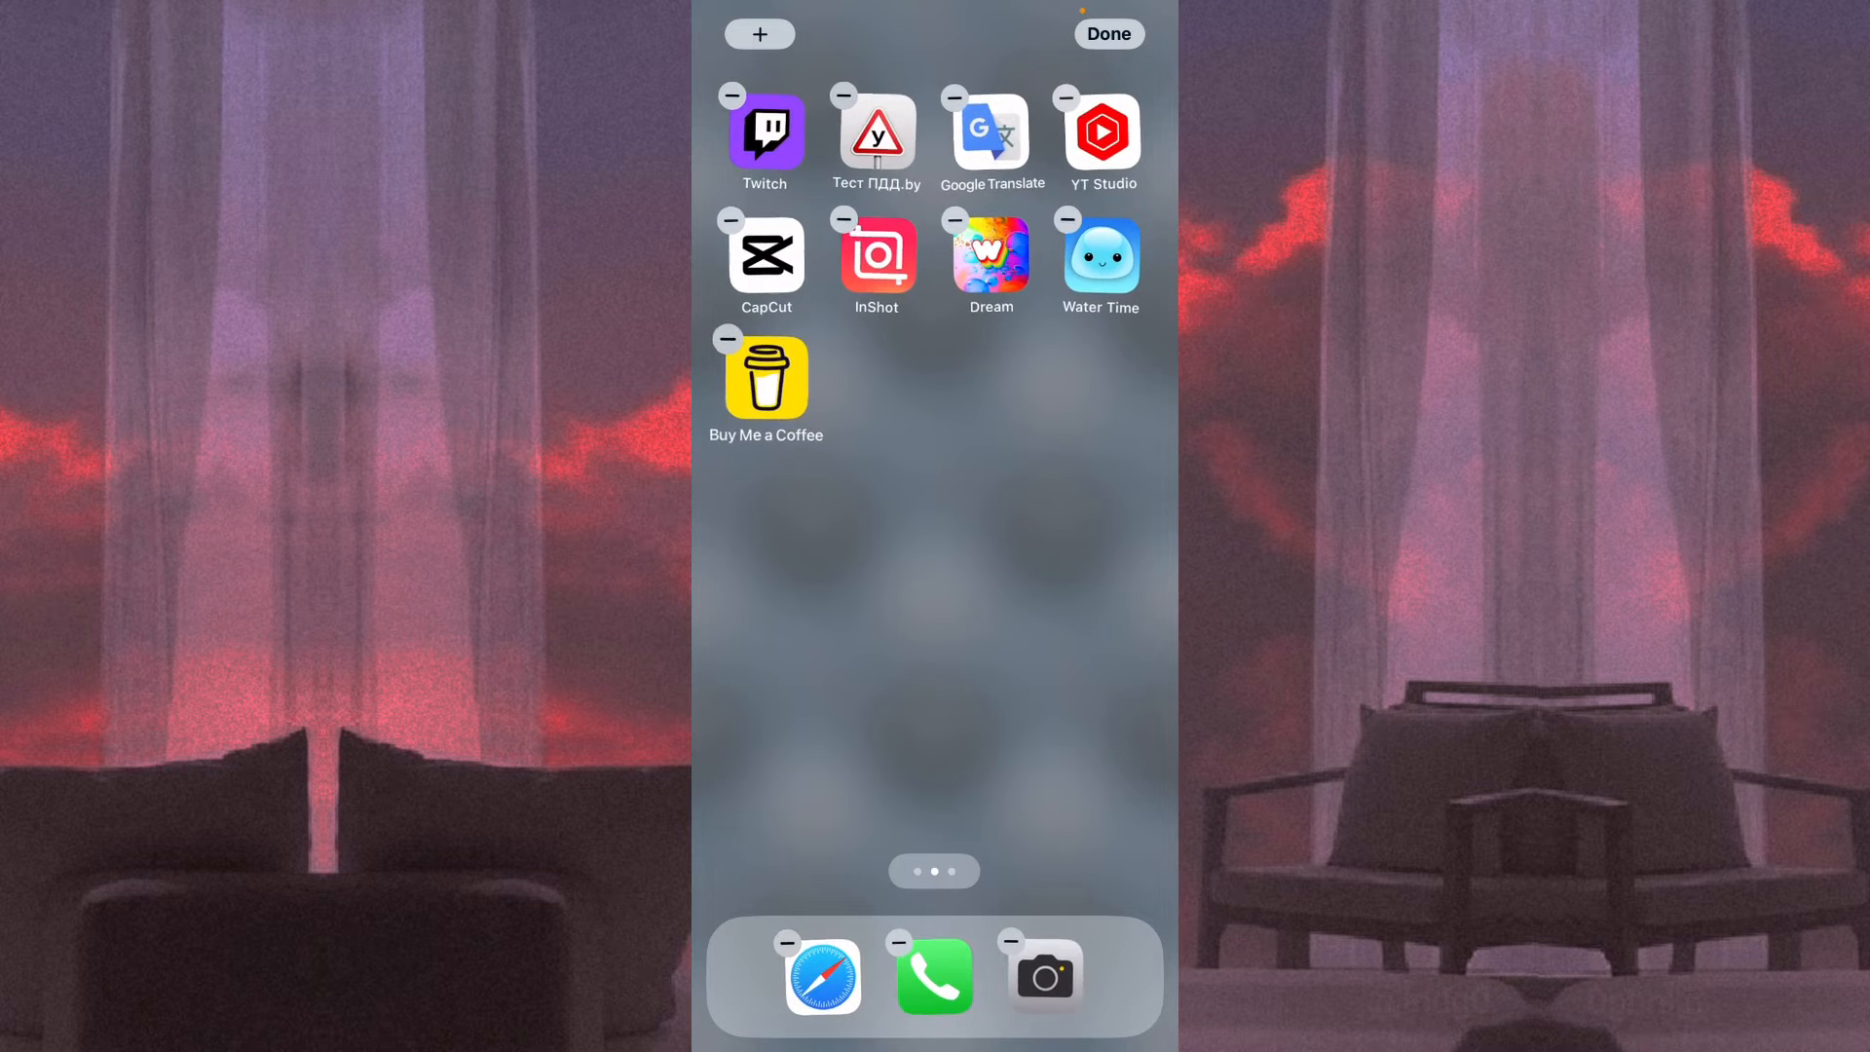
Drag Buy Me a Coffee onto Water Time to form a Business folder and finish editing.
left_click_drag(766, 376, 838, 461)
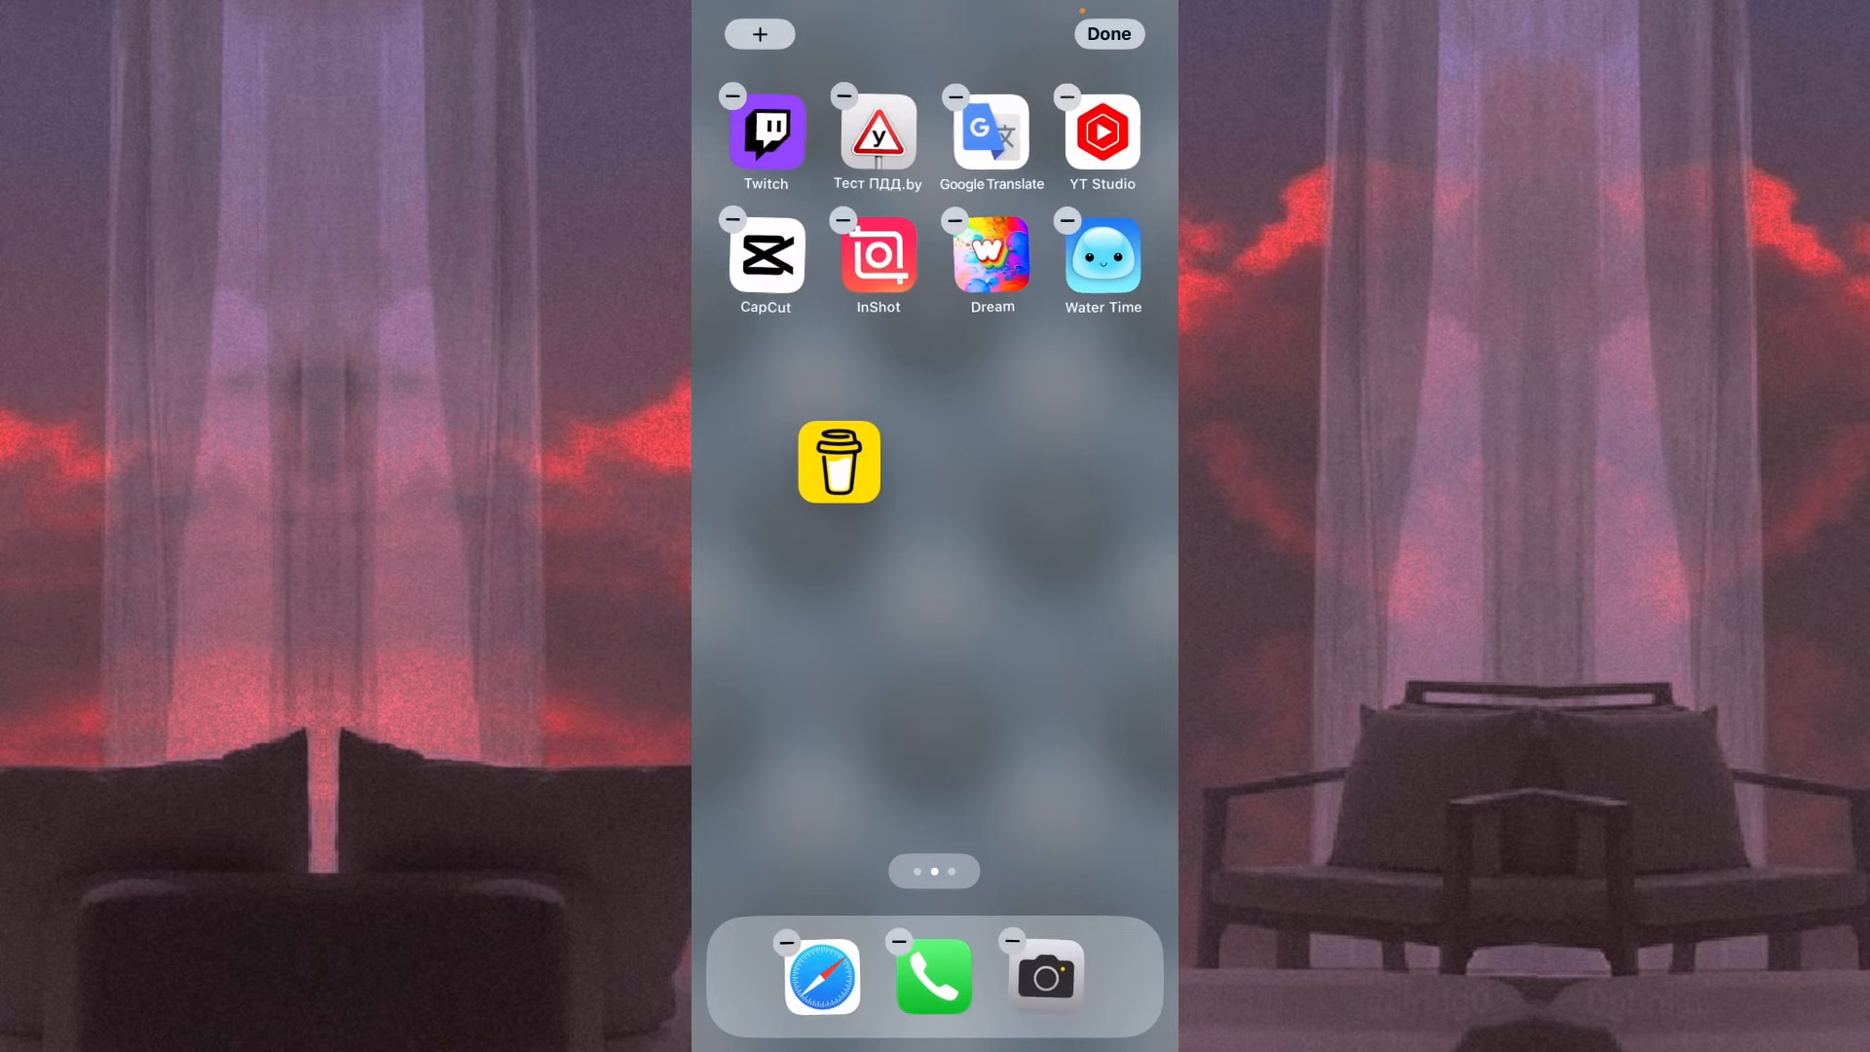
left_click_drag(838, 463, 1097, 269)
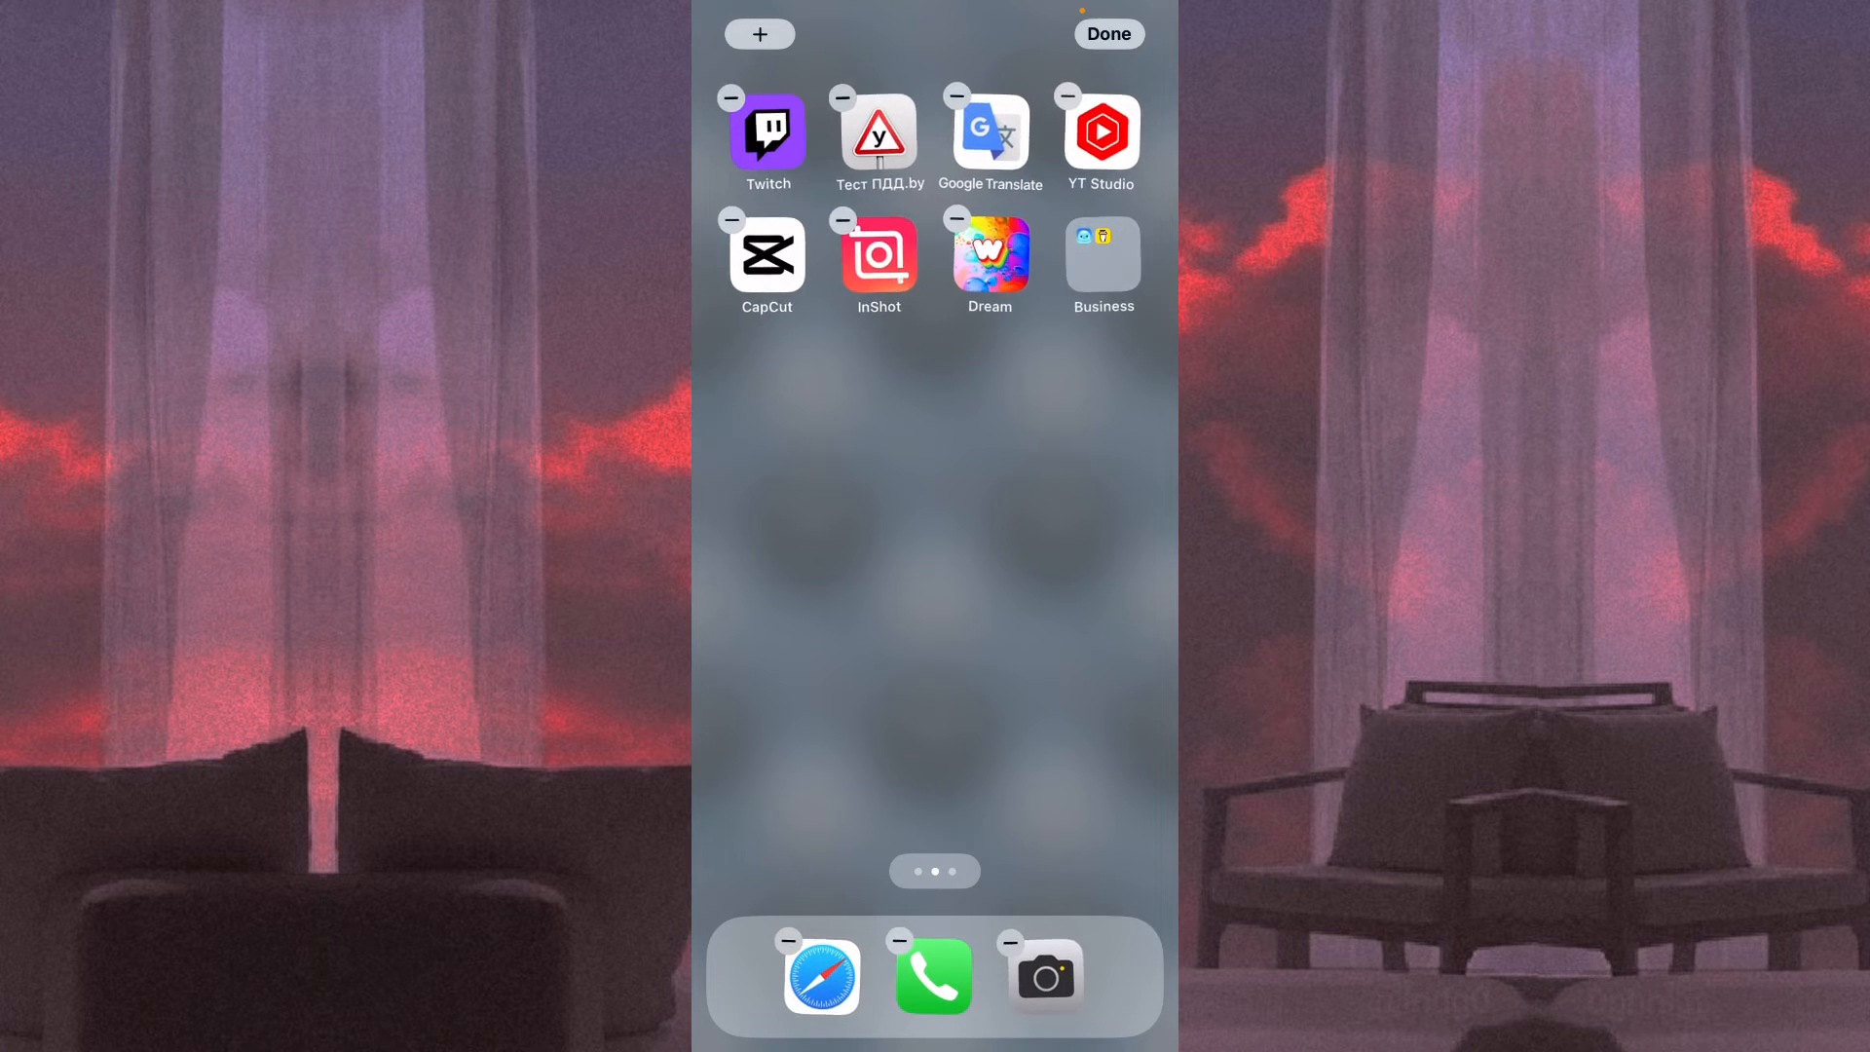
left_click(1098, 251)
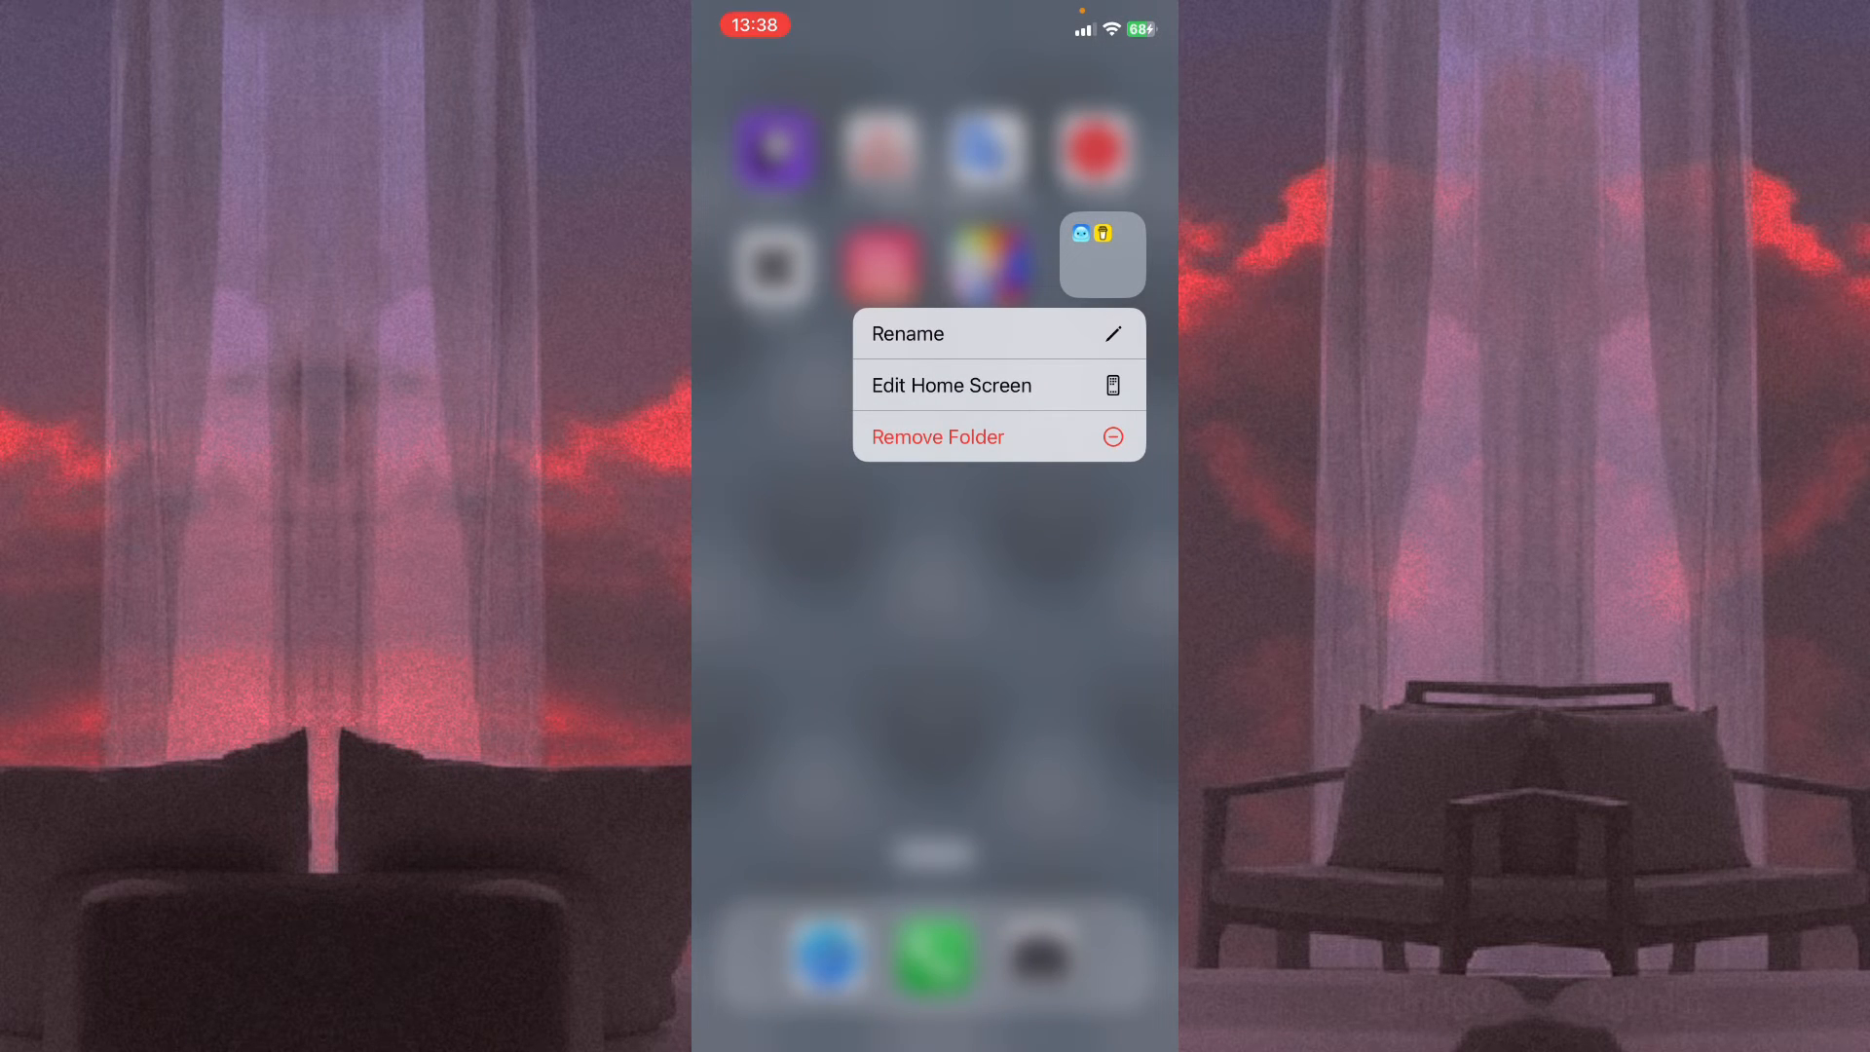
Rename the Business folder to 'App'.
left_click(951, 383)
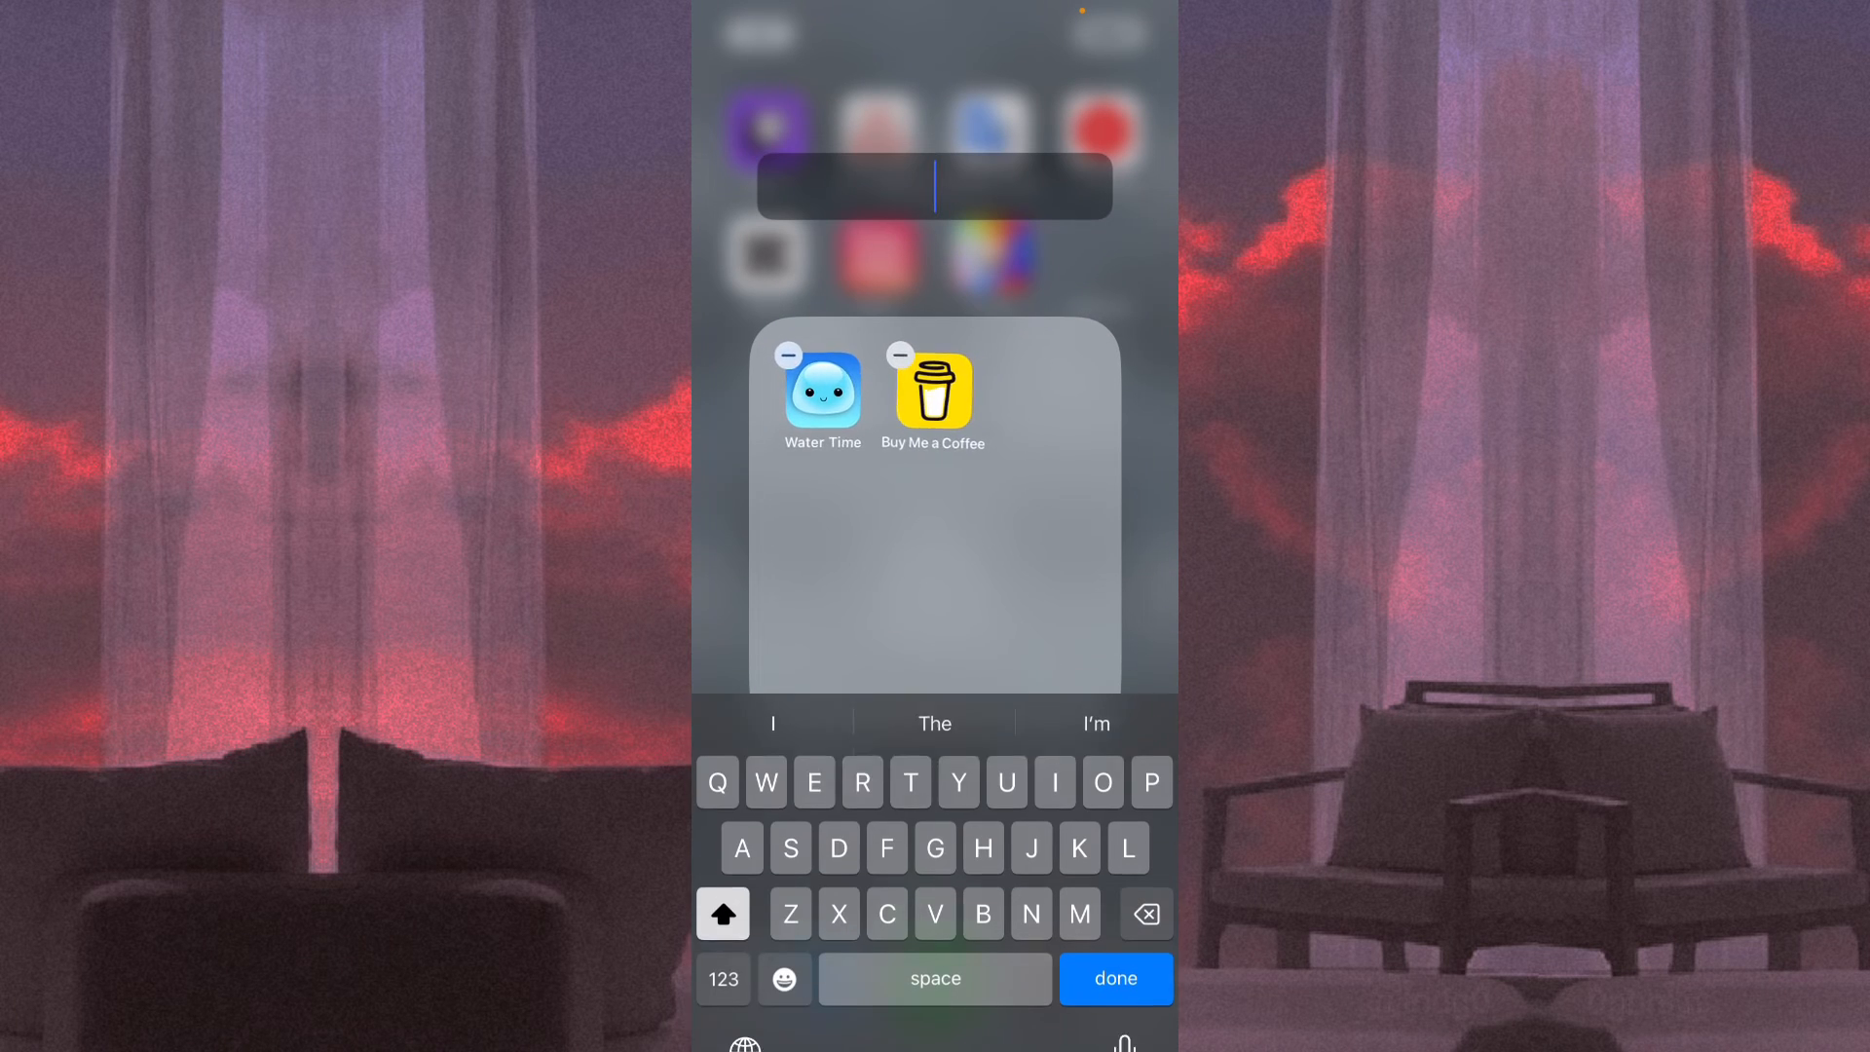
type("App")
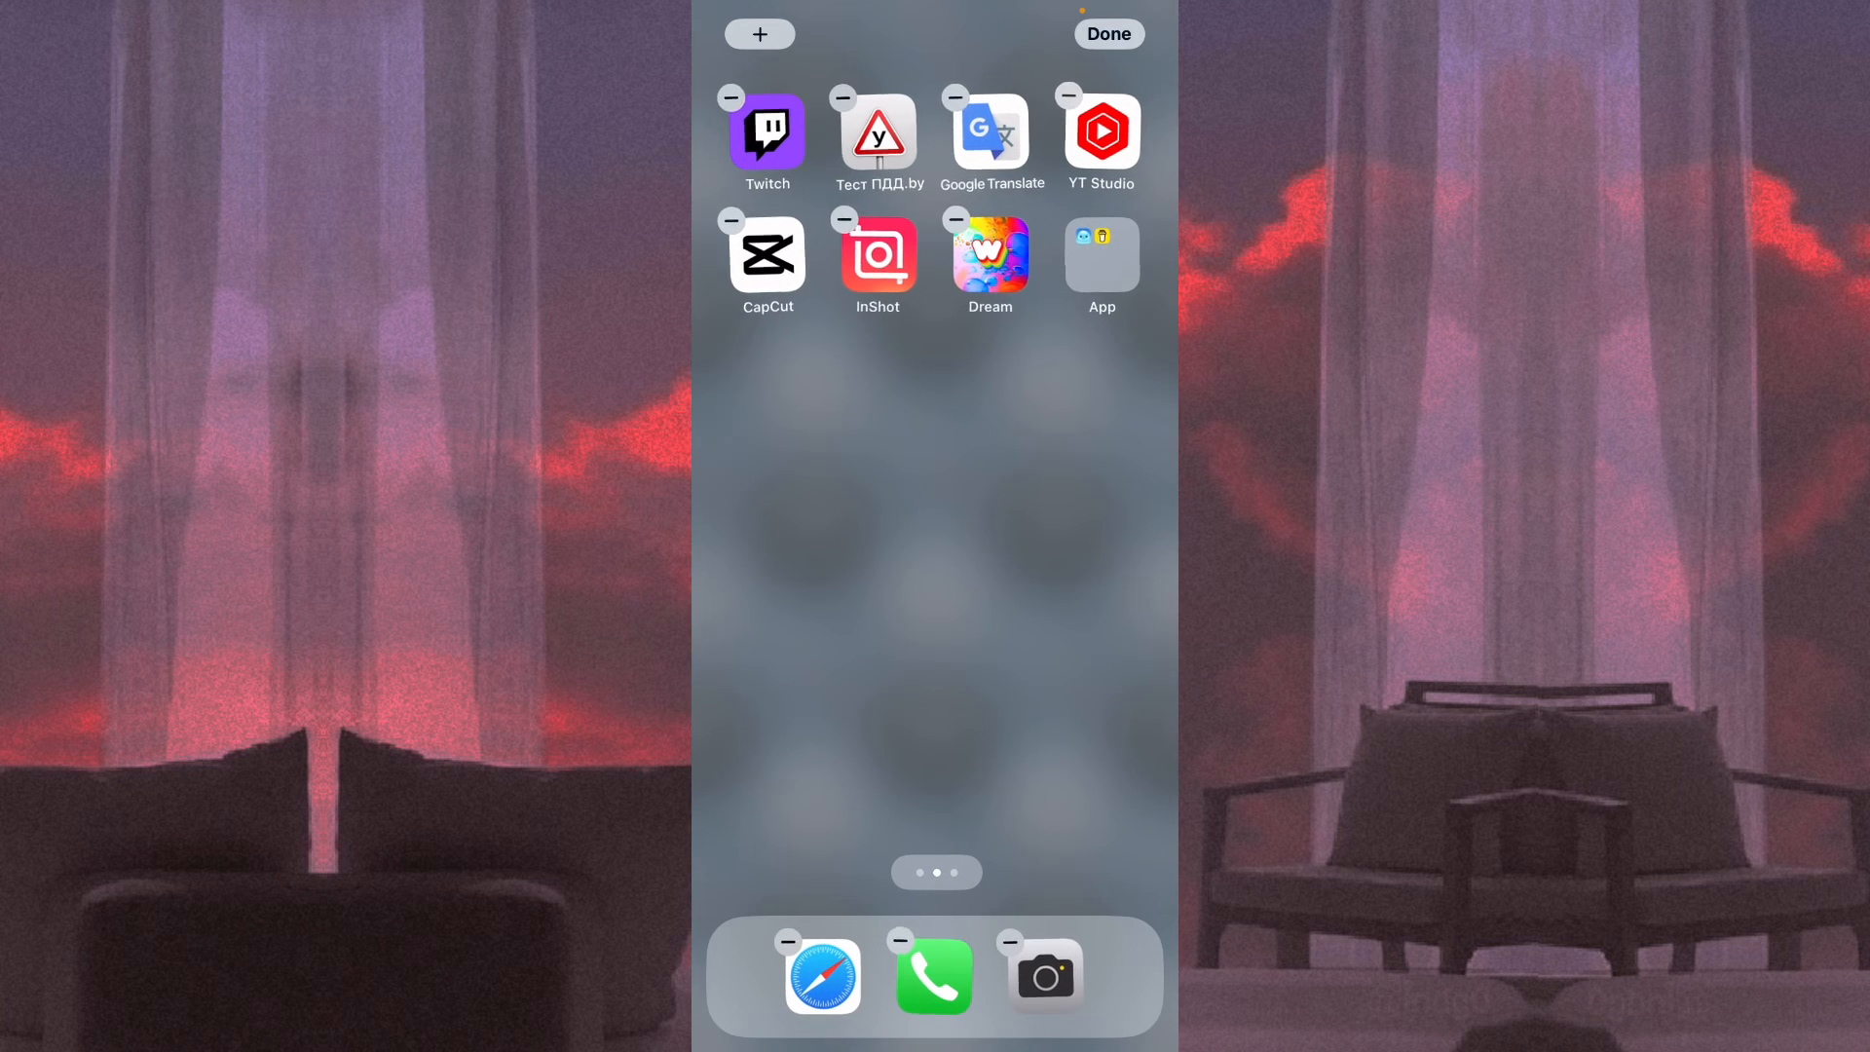
left_click(1106, 33)
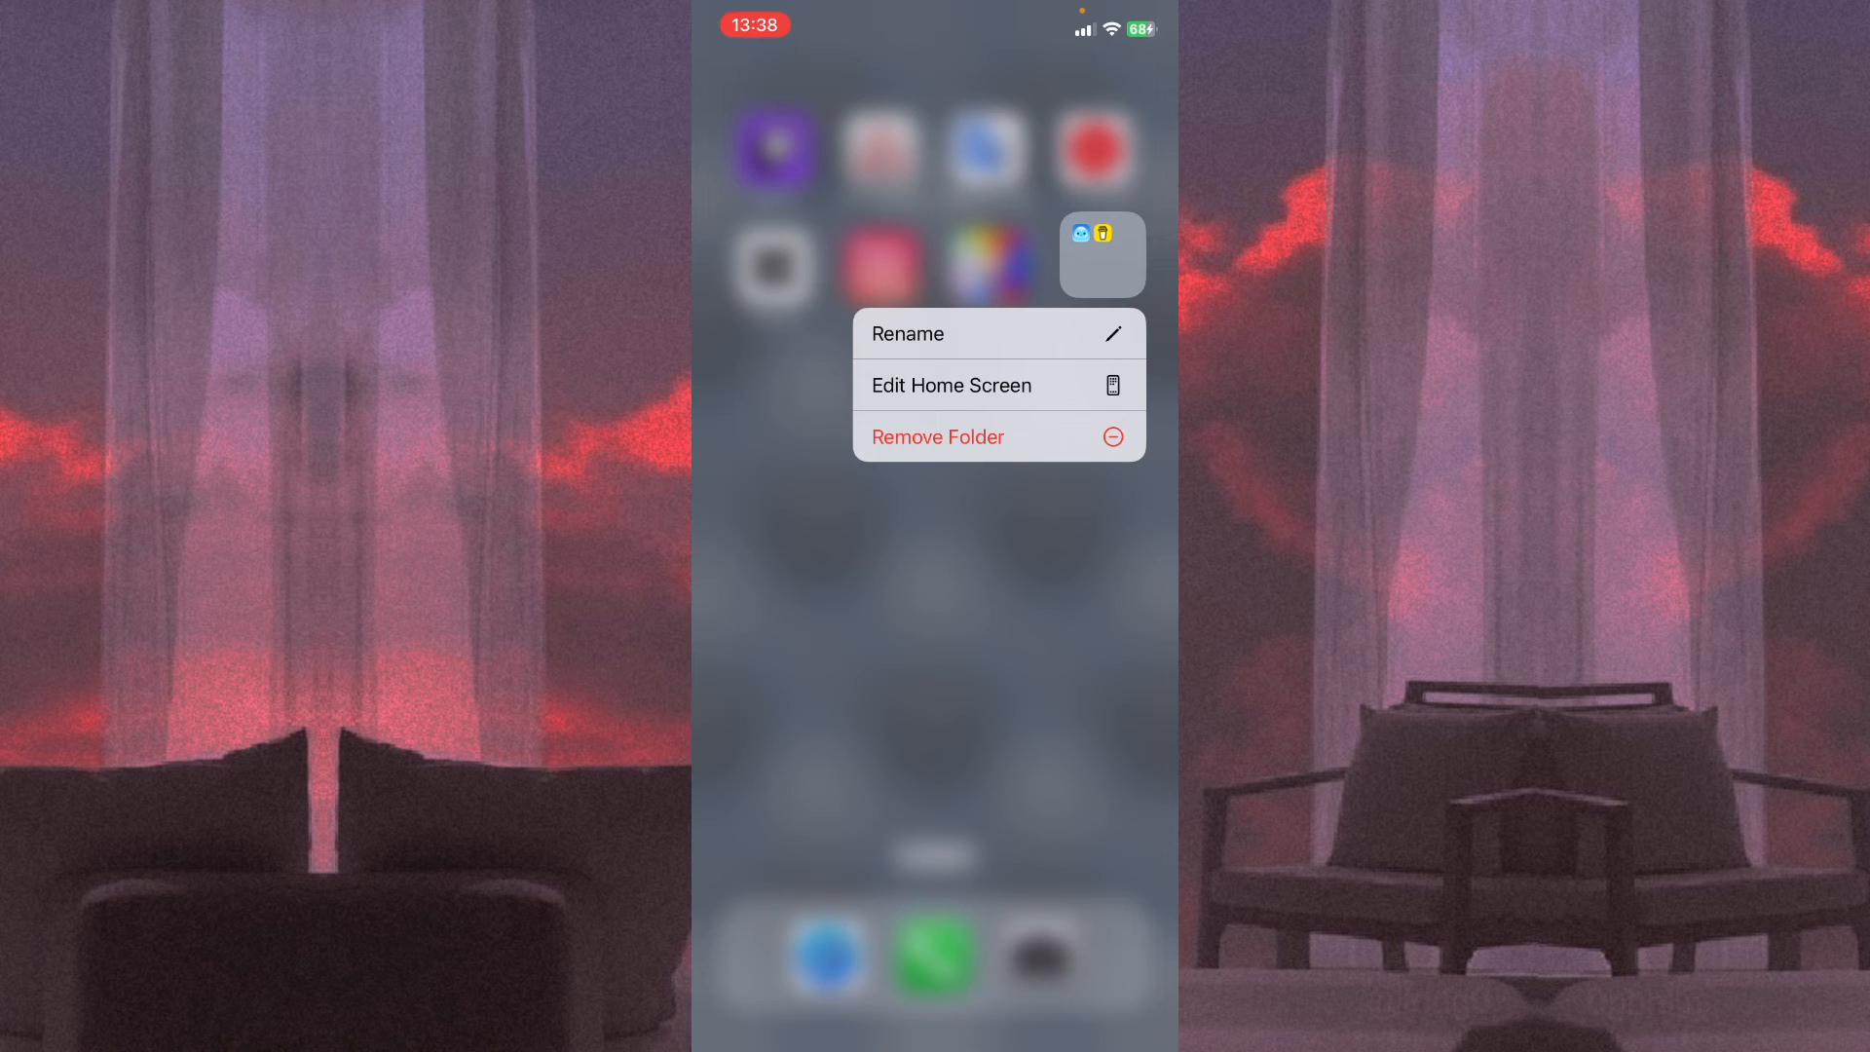
Rename the folder to 'New name' and leave edit mode.
left_click(905, 333)
type("New name")
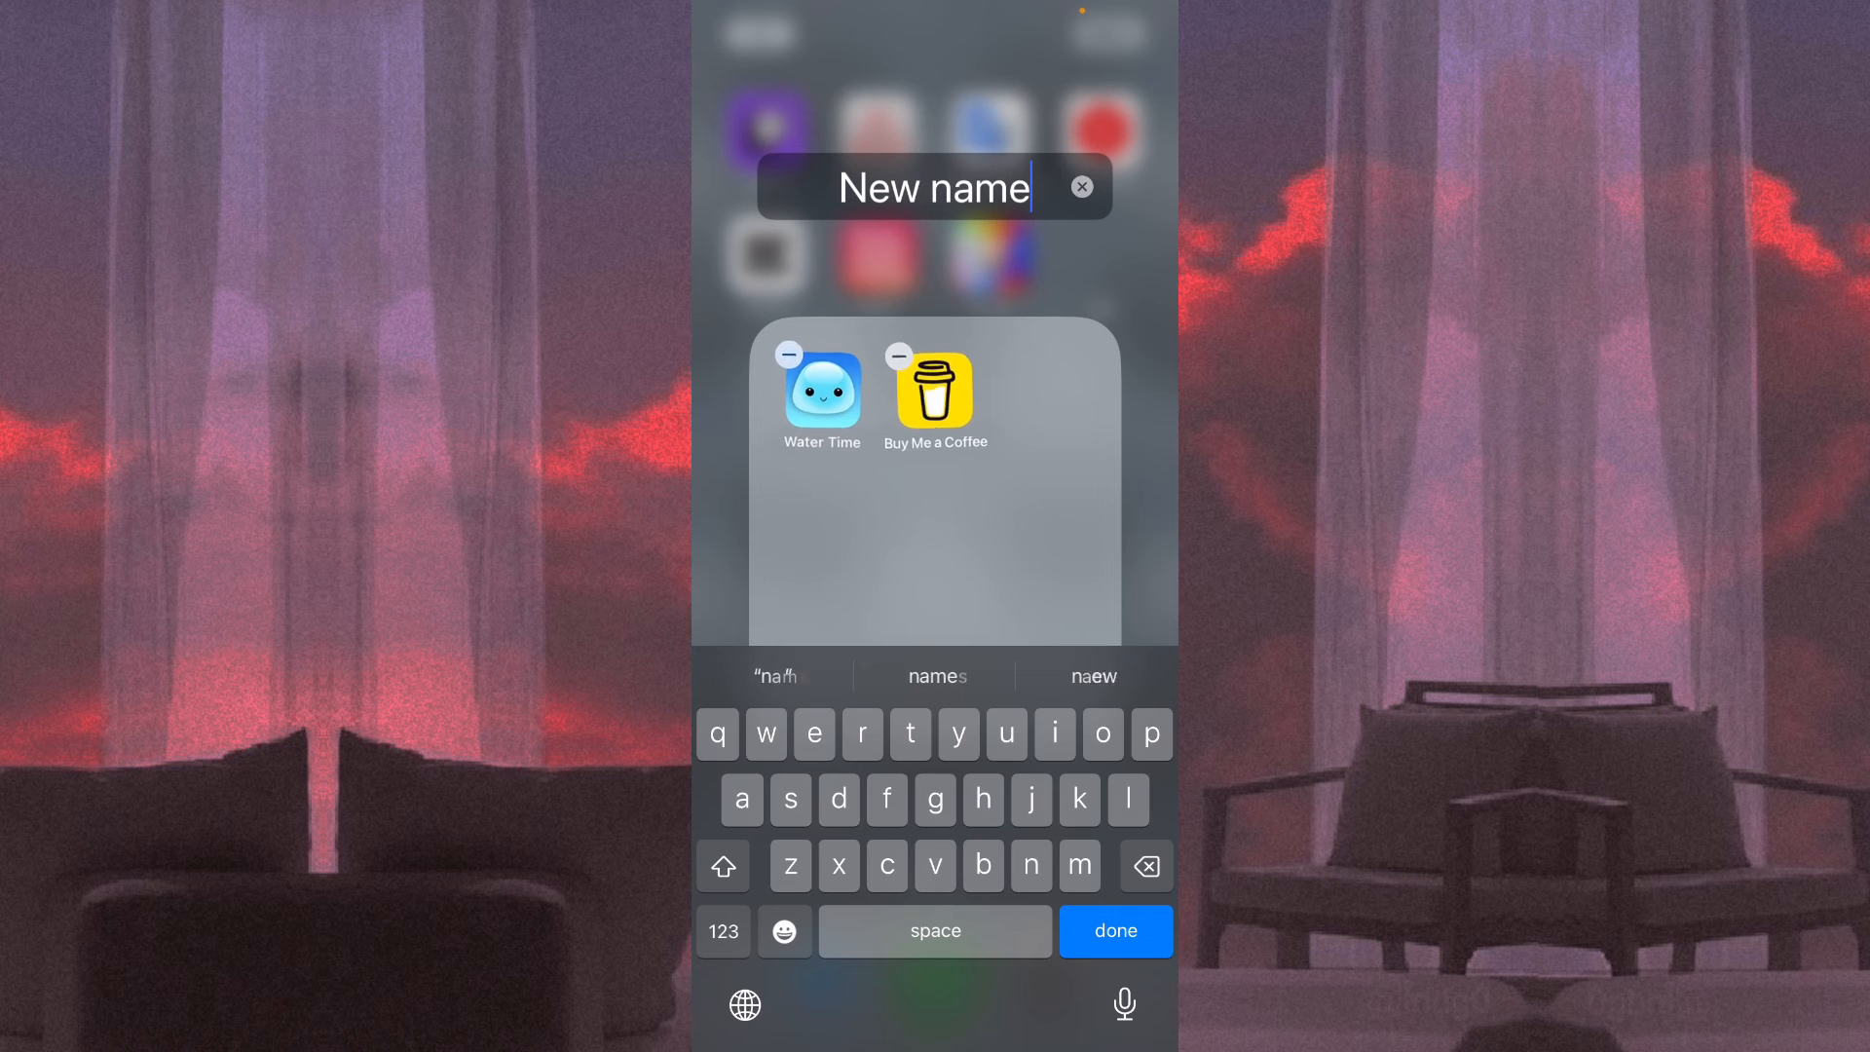
left_click(1112, 931)
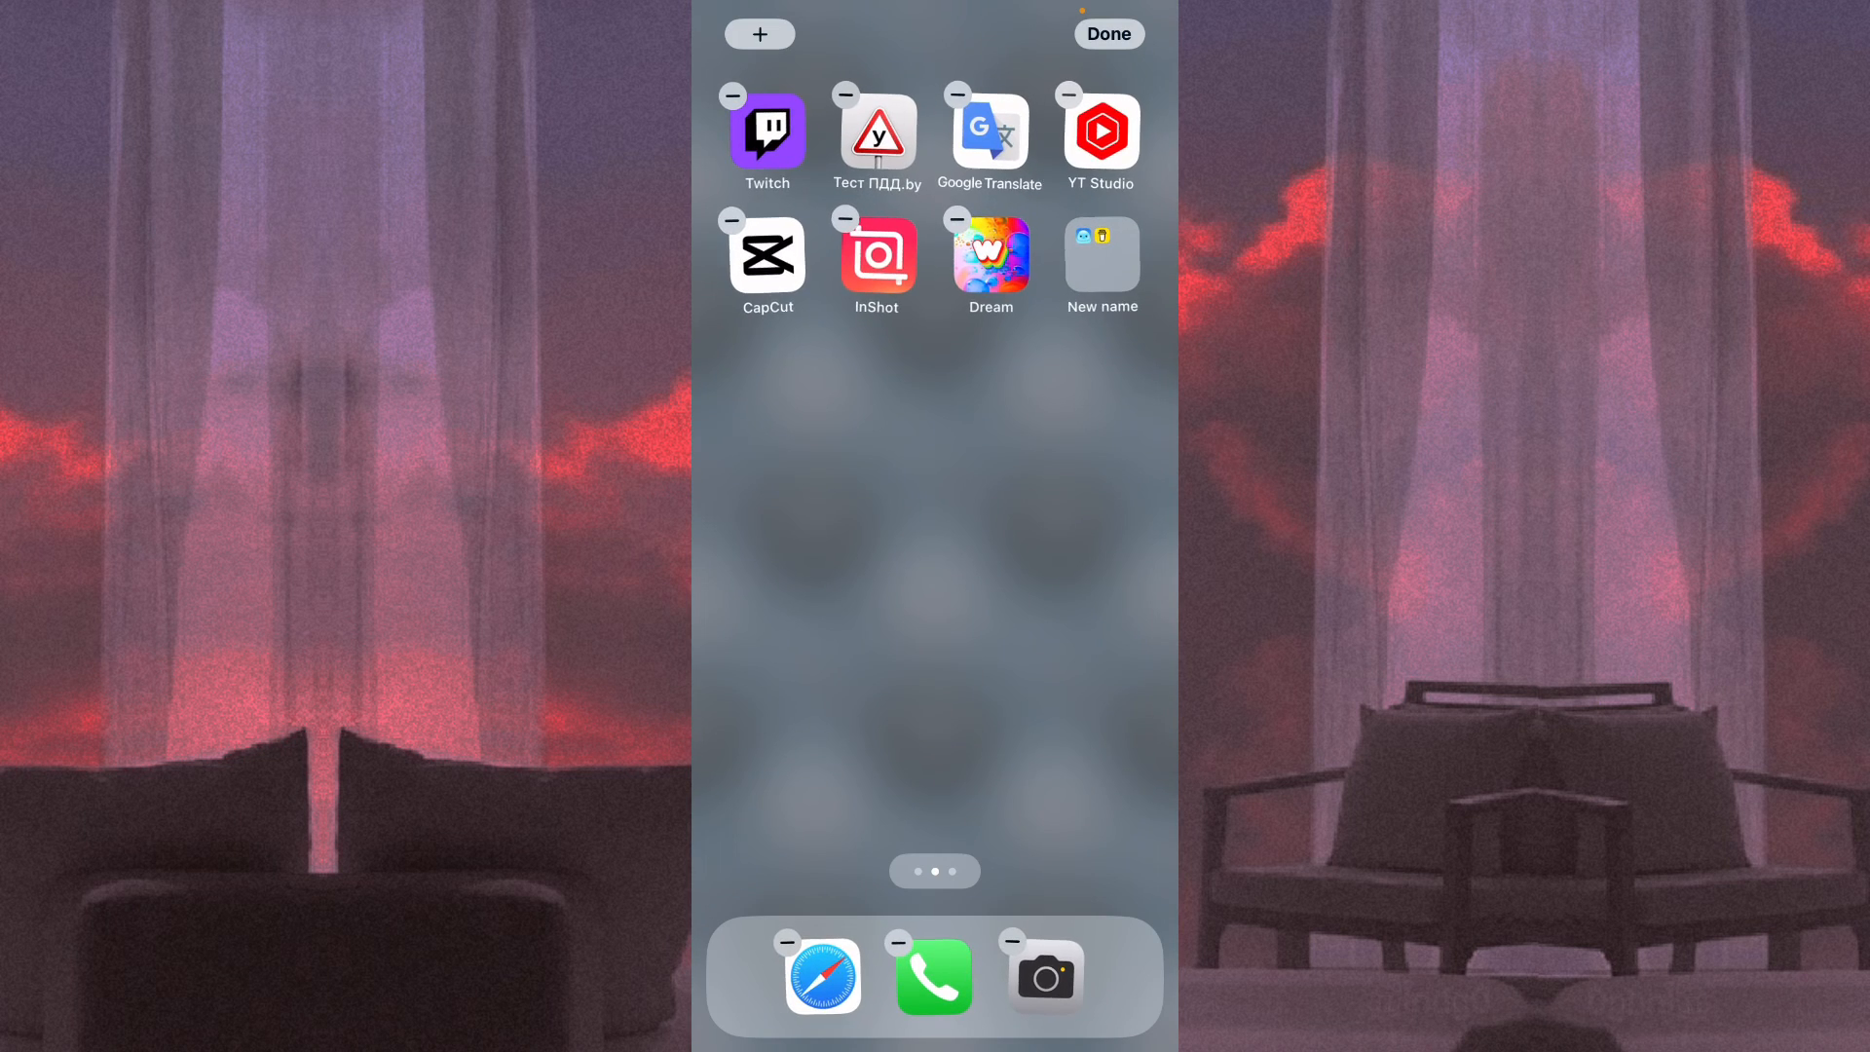
left_click(1106, 33)
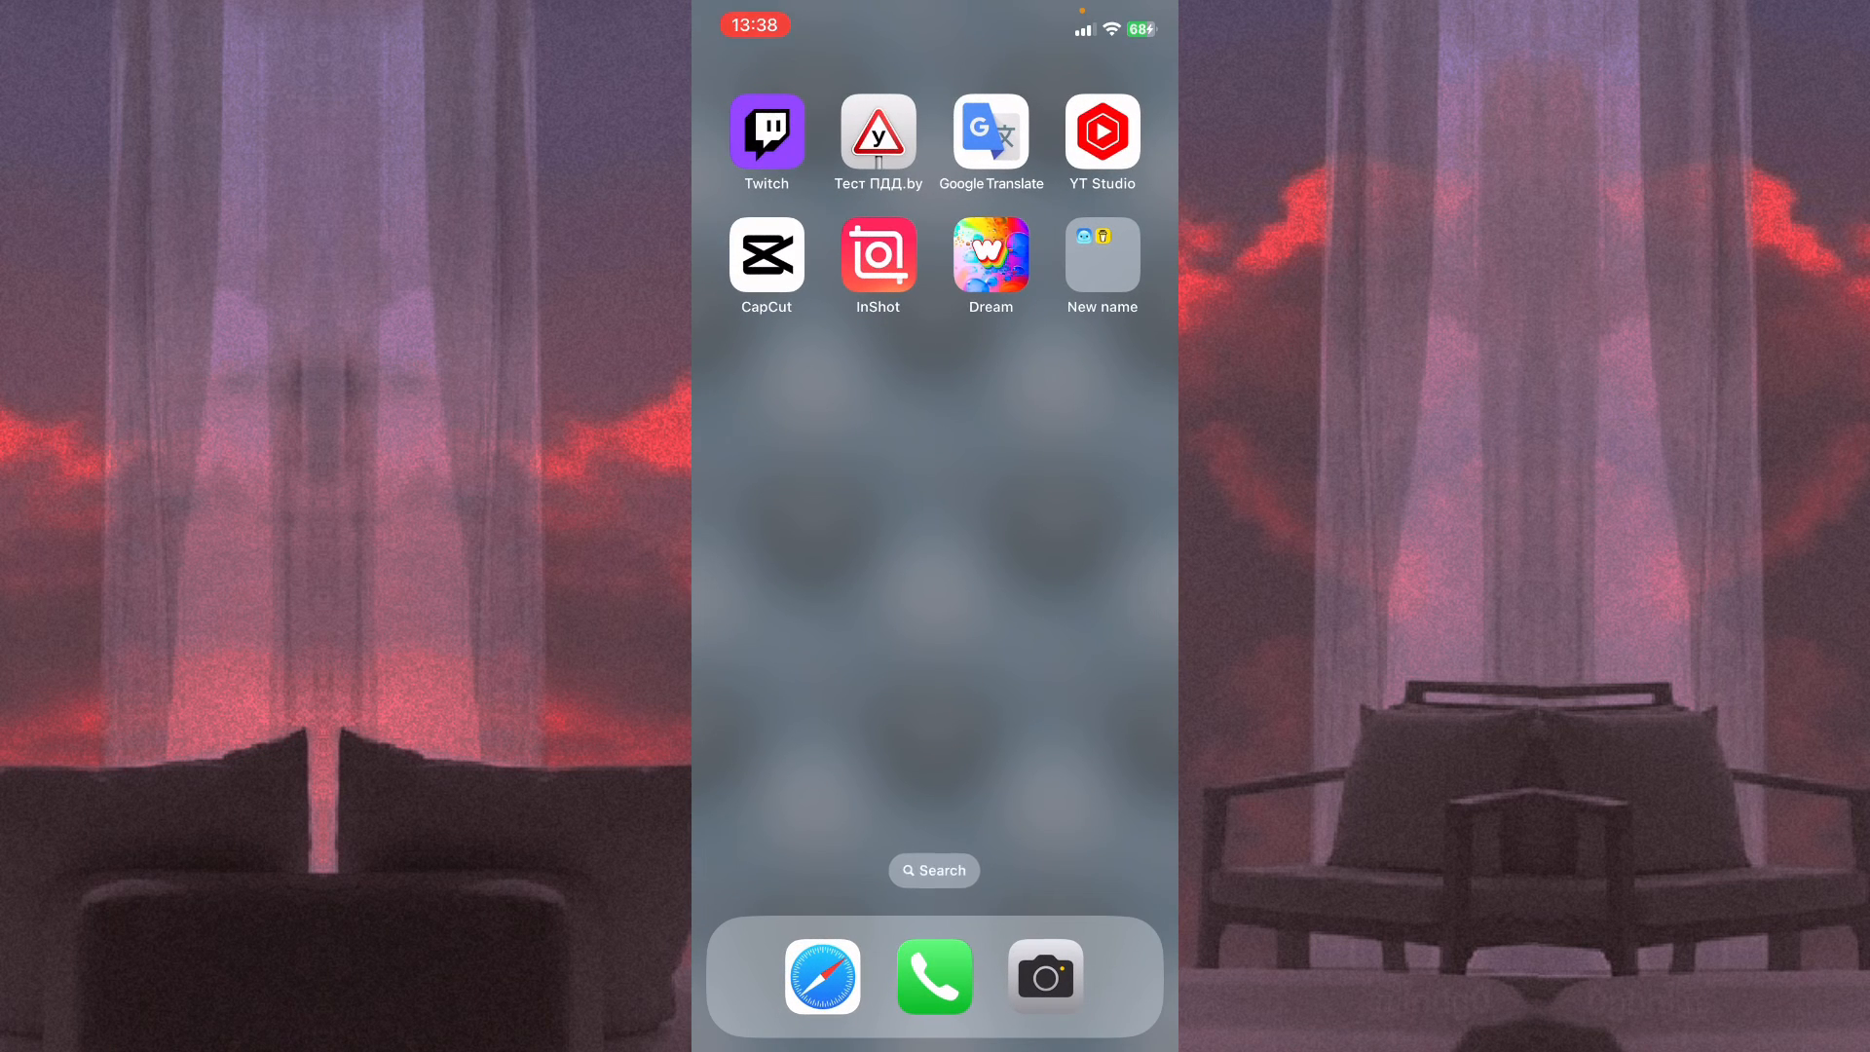